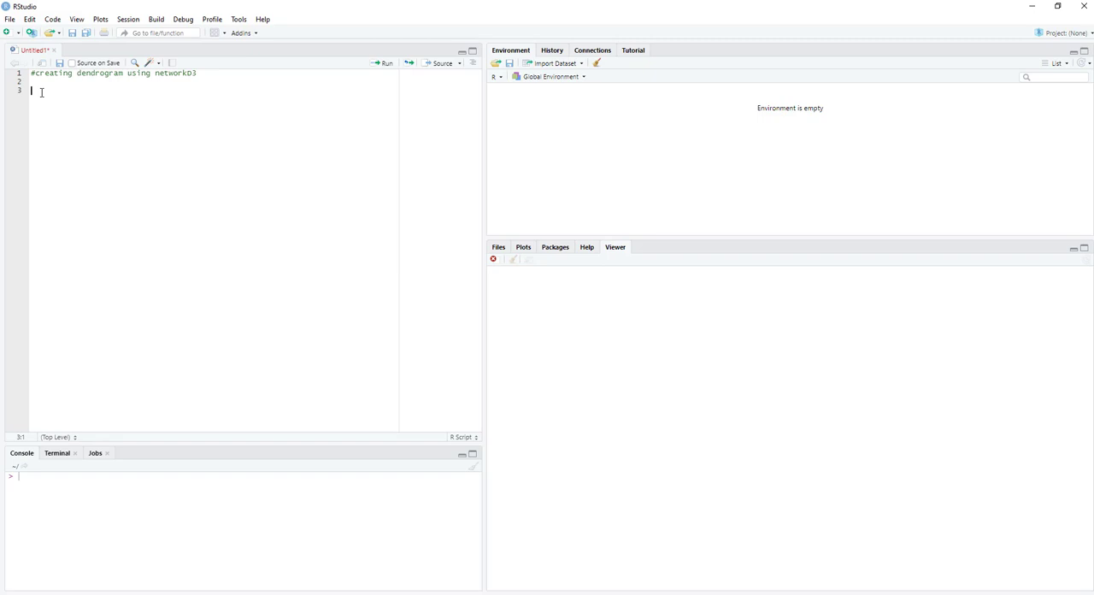
mouse_move(32, 92)
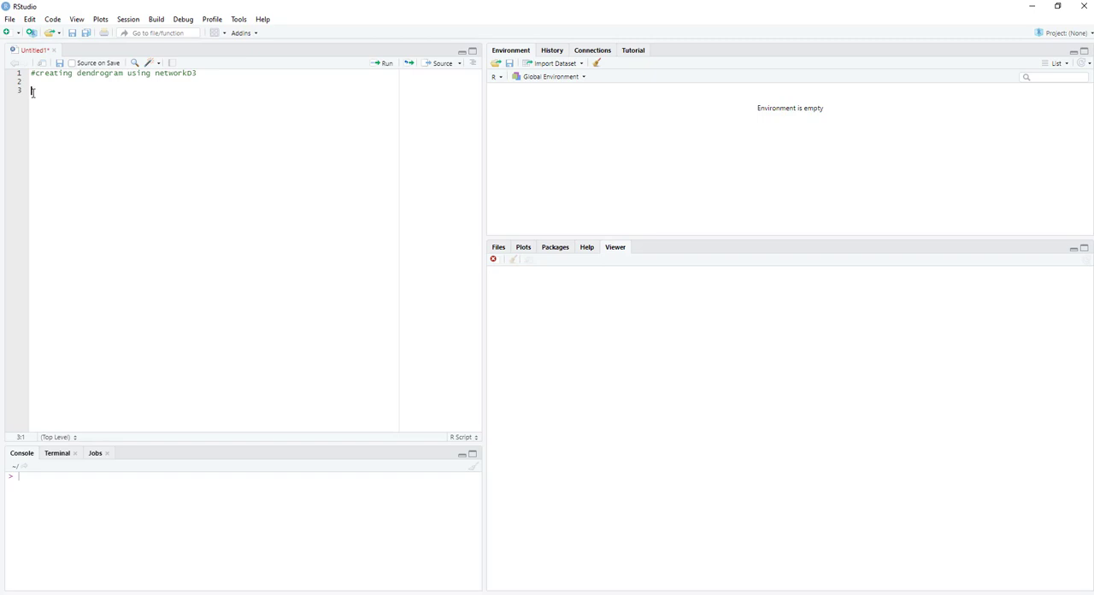
- Write data("USArrests") and View(USArrests) to load the dataset and show its table
type("dat")
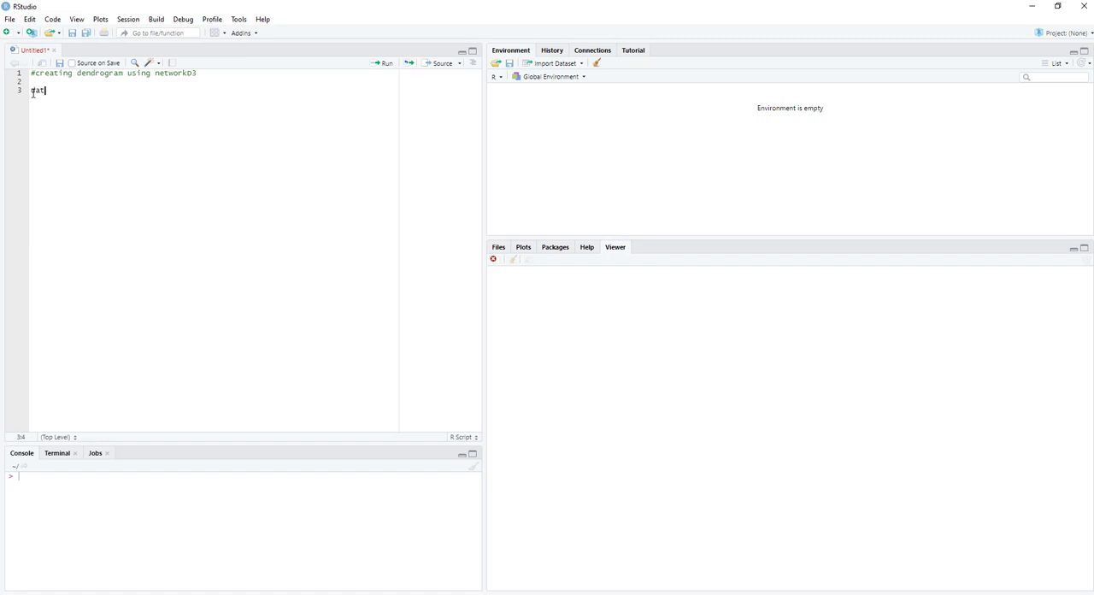
type("a(")
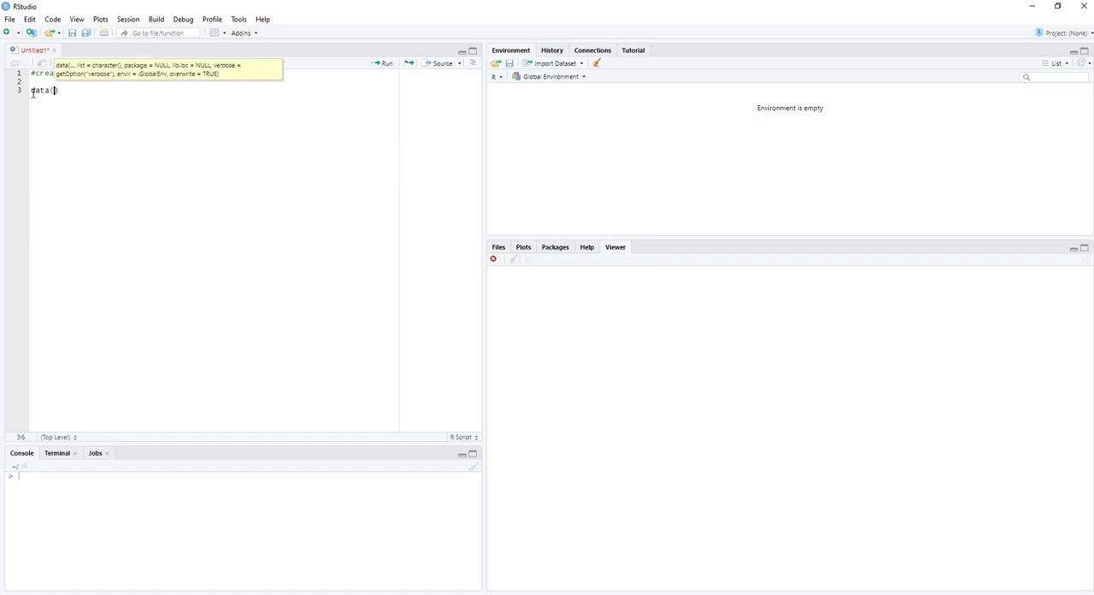
type("US")
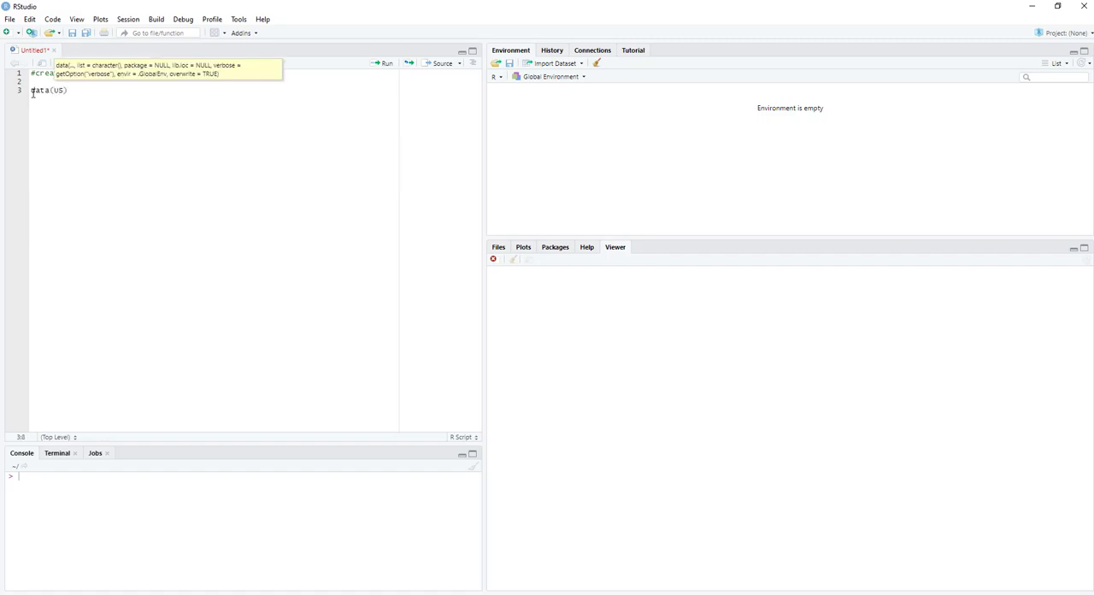
type("Arrests\"")
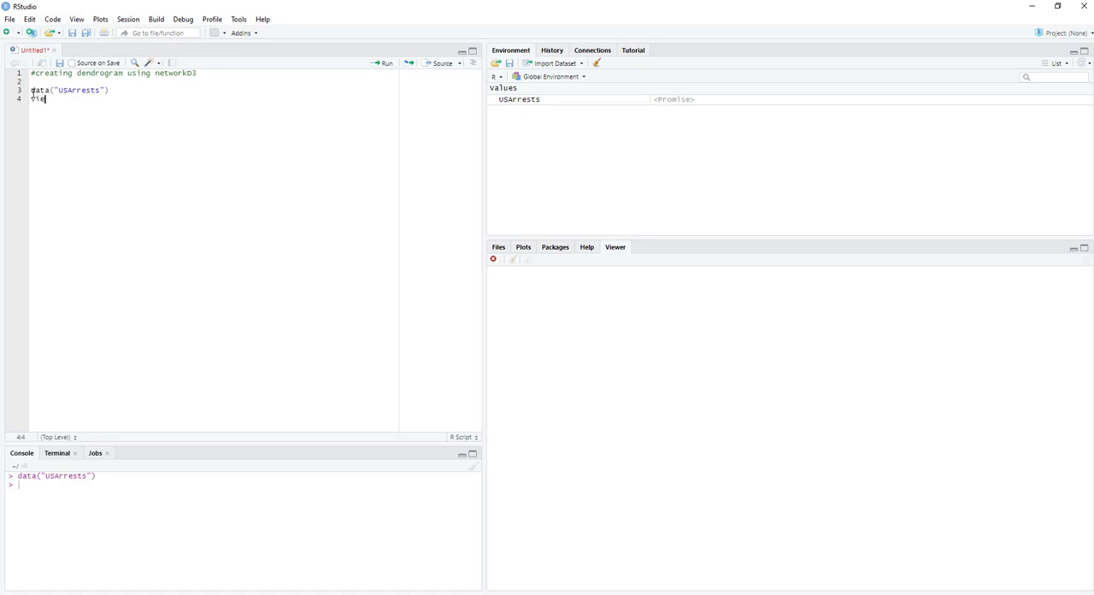
type("view(")
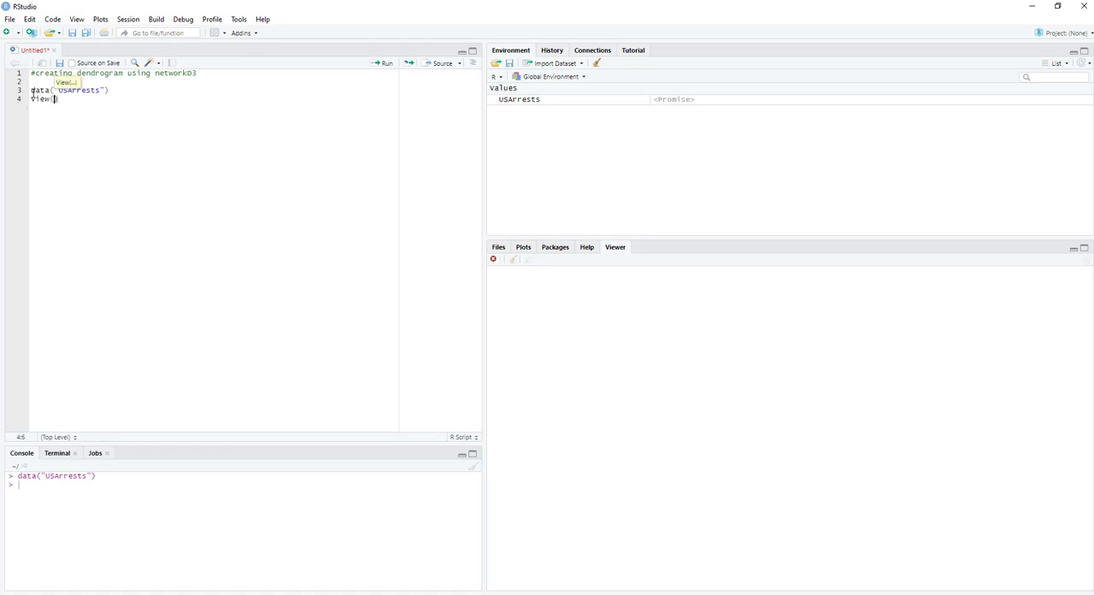
type("U")
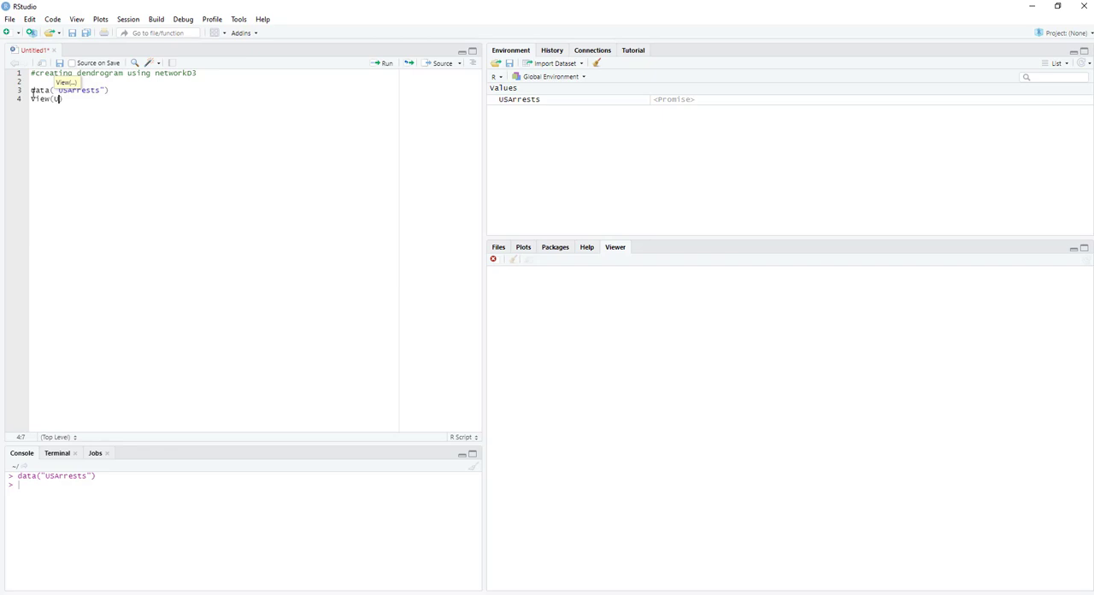
type("SA")
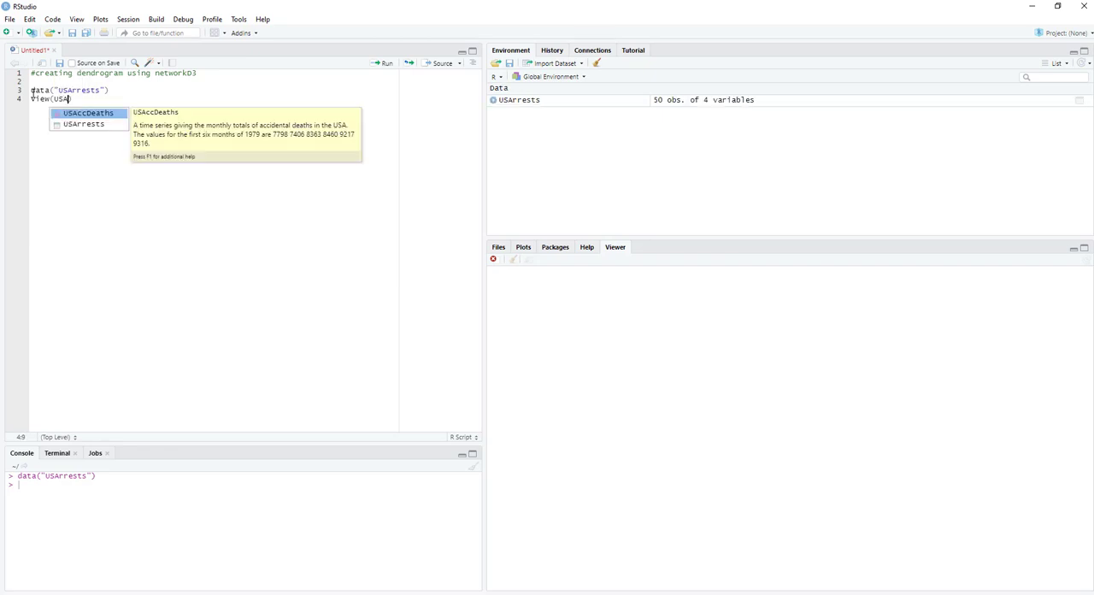
type("rests)")
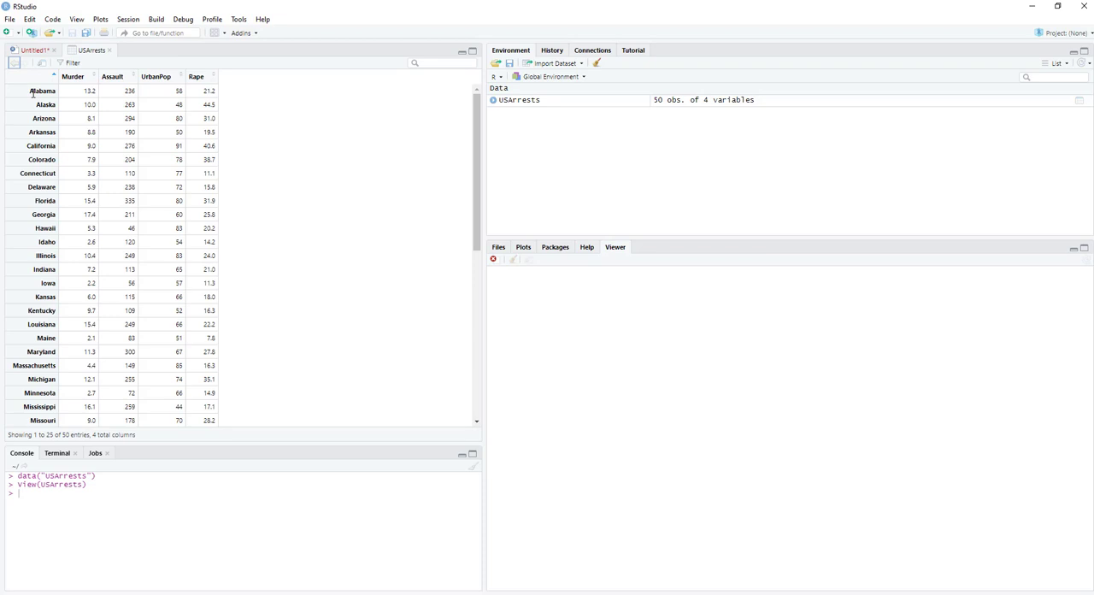
mouse_move(143, 177)
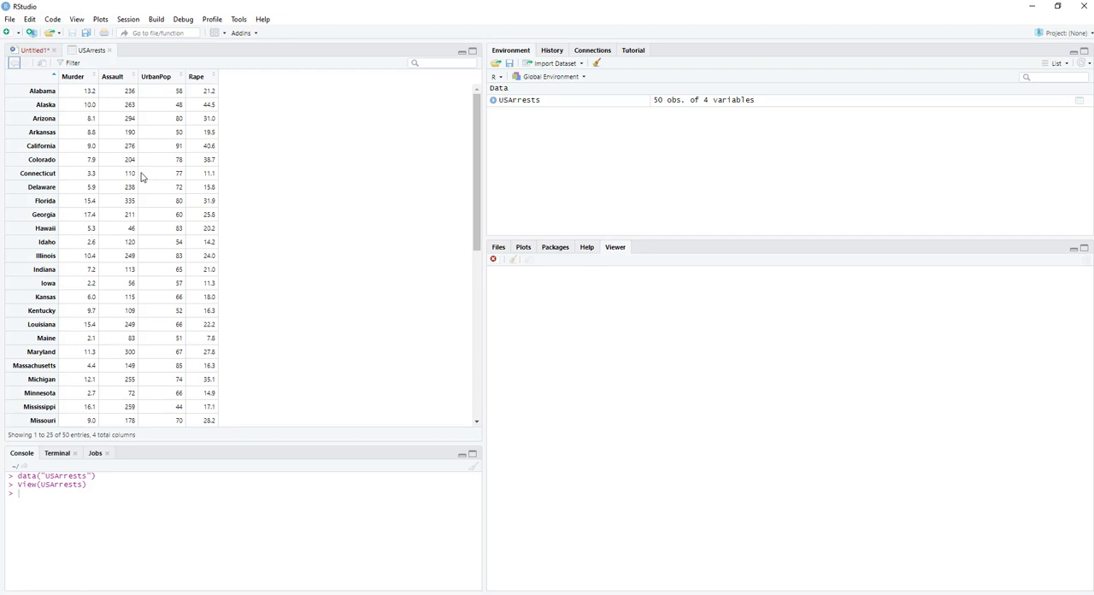
- Return from the USArrests data viewer to the Untitled1 script tab
left_click(33, 49)
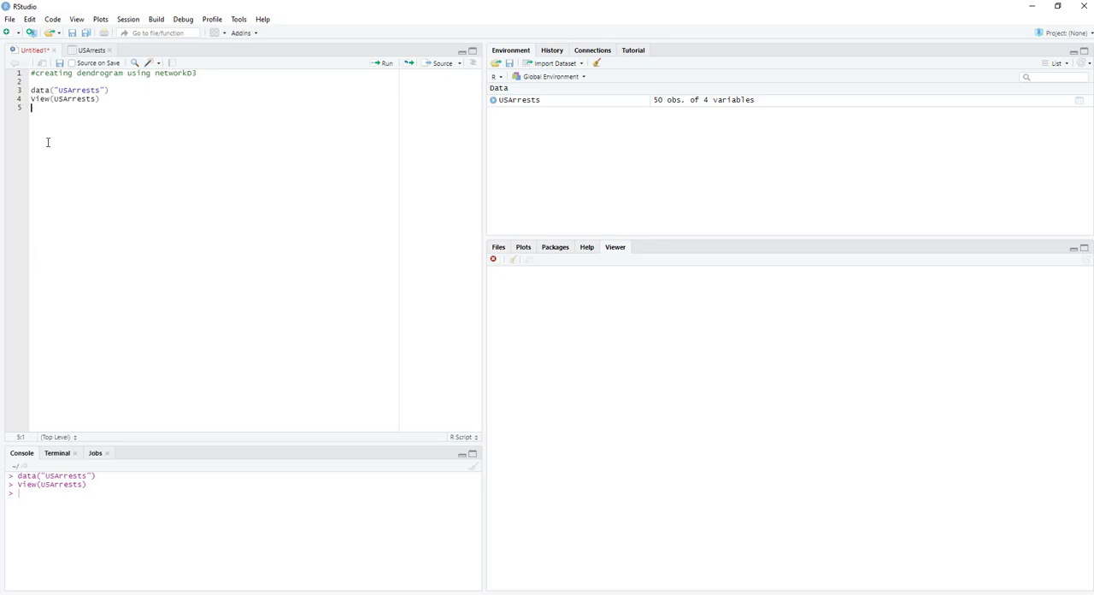
- Write crime <- hclust(dist(USArrests), "ave") and check the USArrests variables in the environment
type("crime <-")
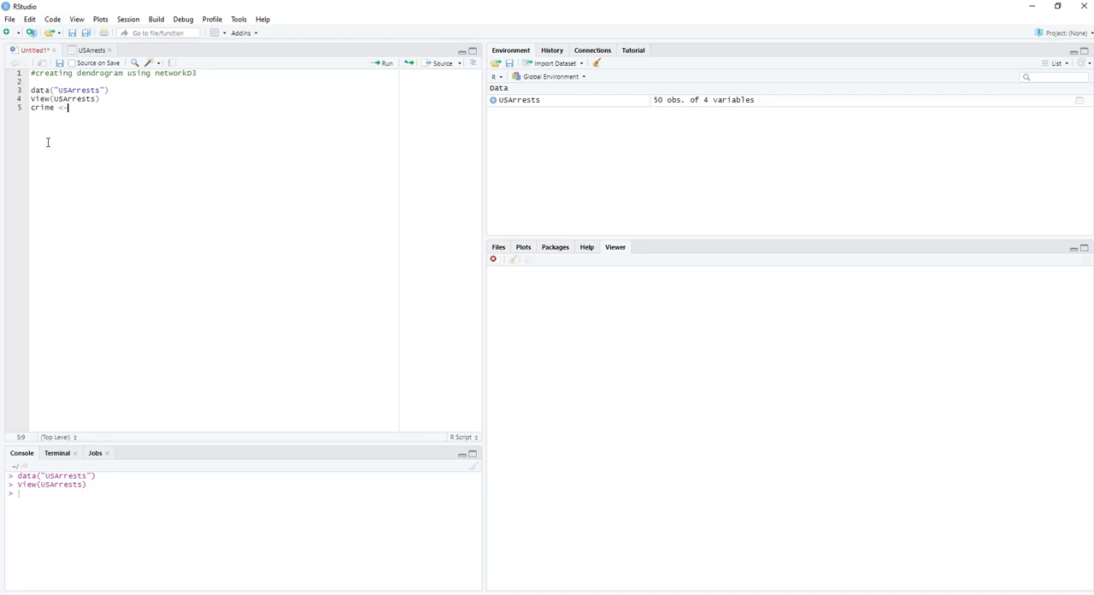
type("hc")
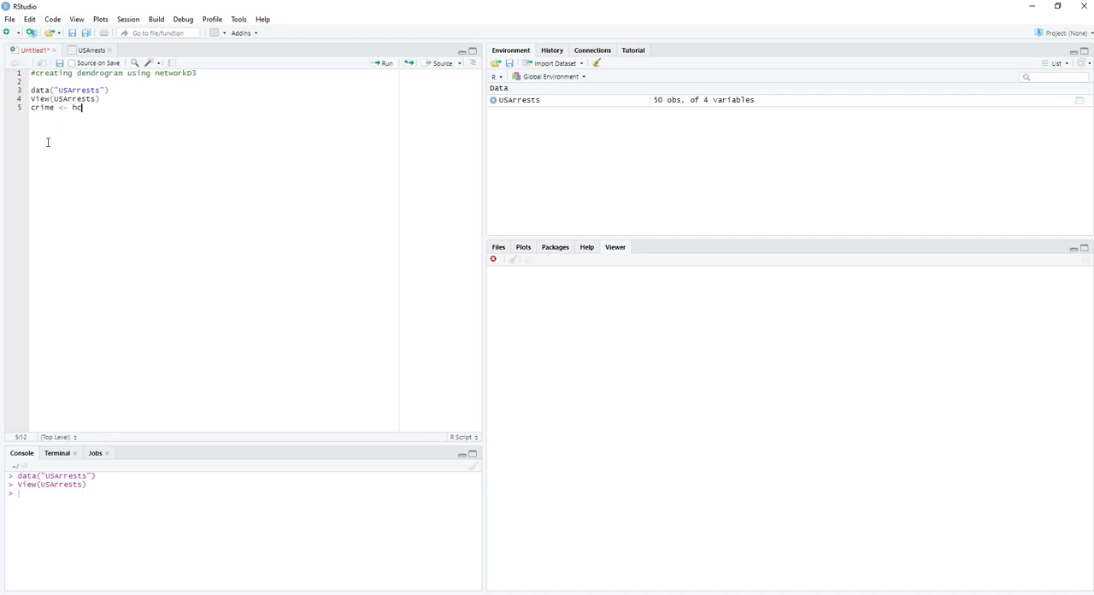
type("ust(")
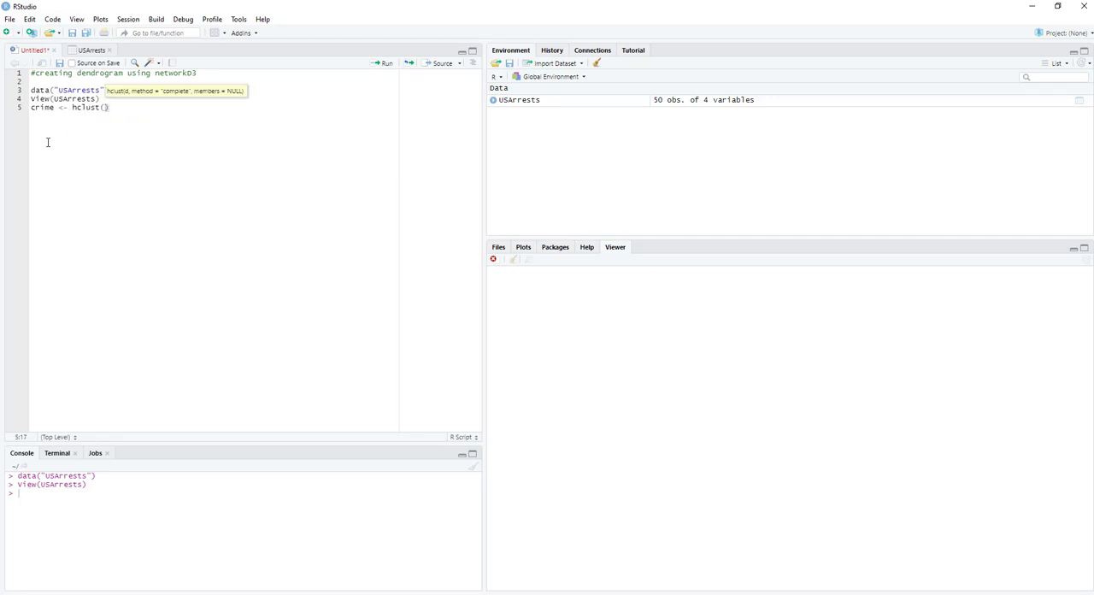
type("d")
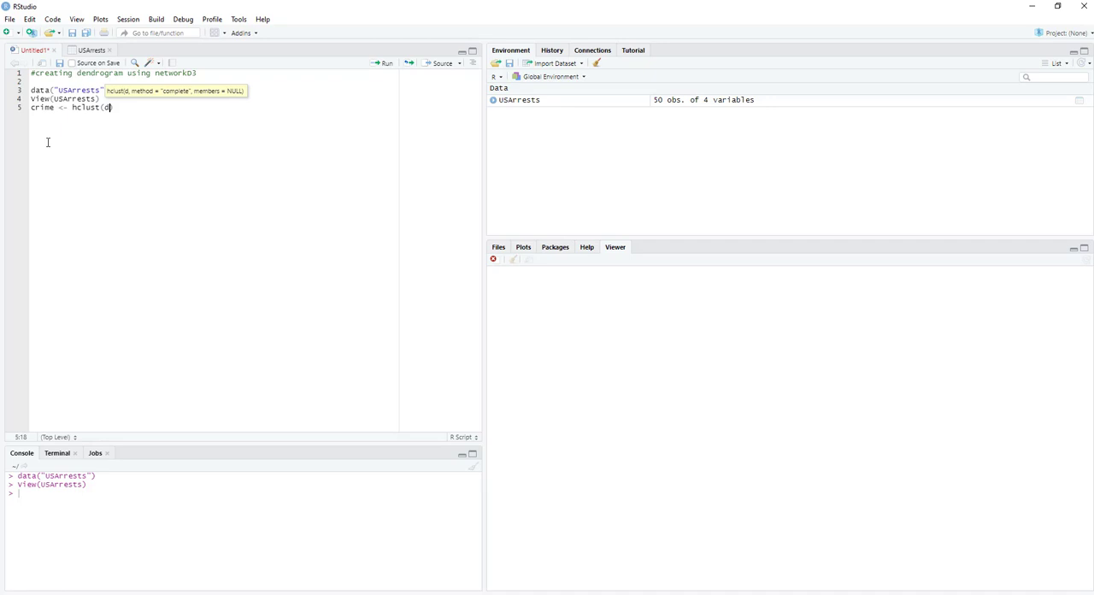
type("dist(")
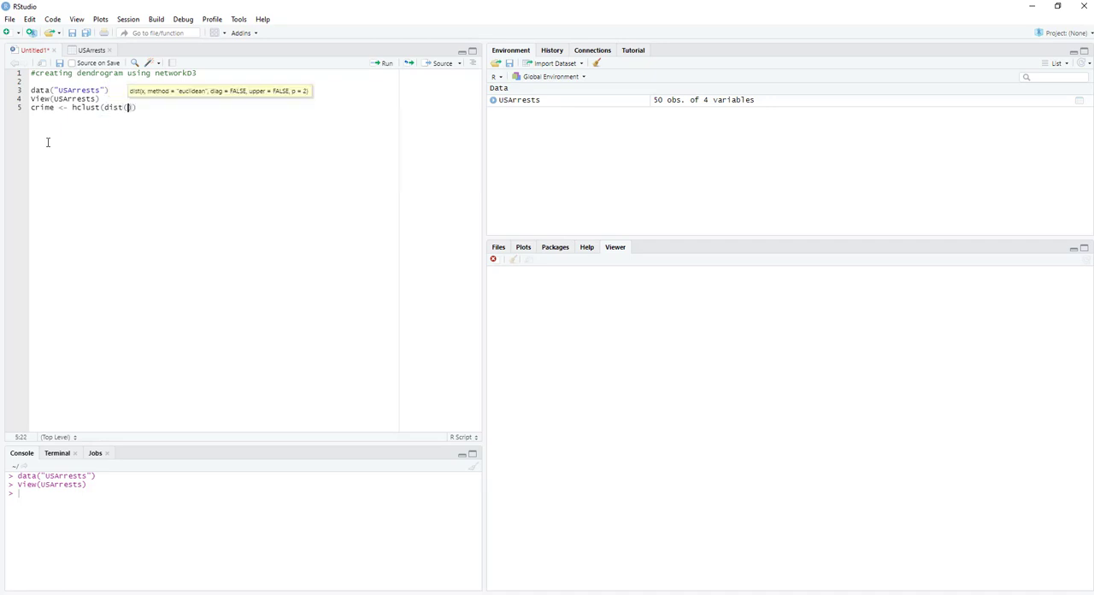
type("USA")
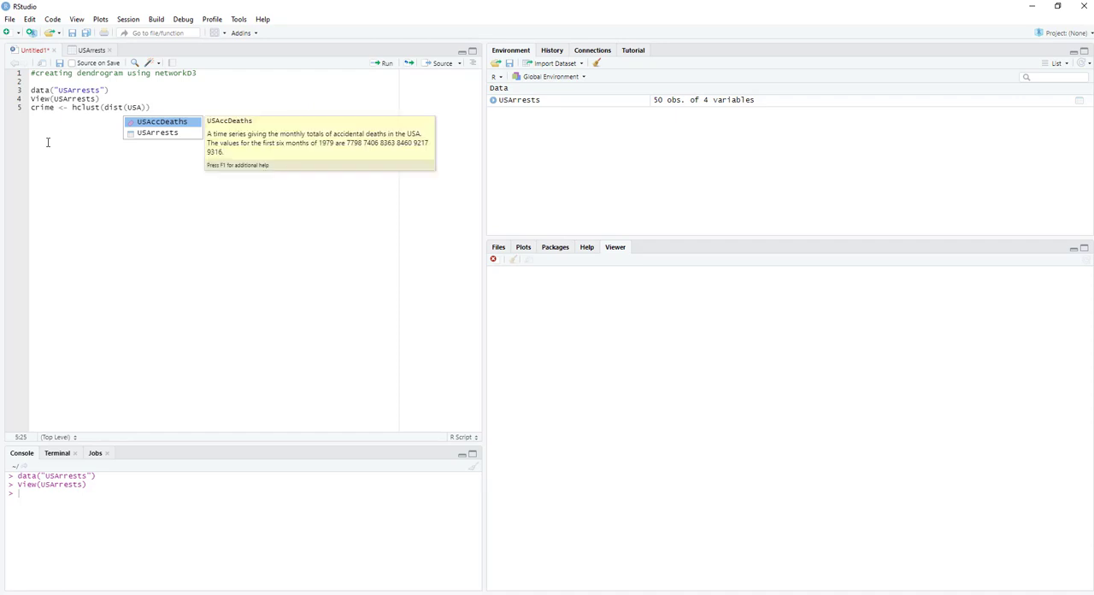
type("USArrests")
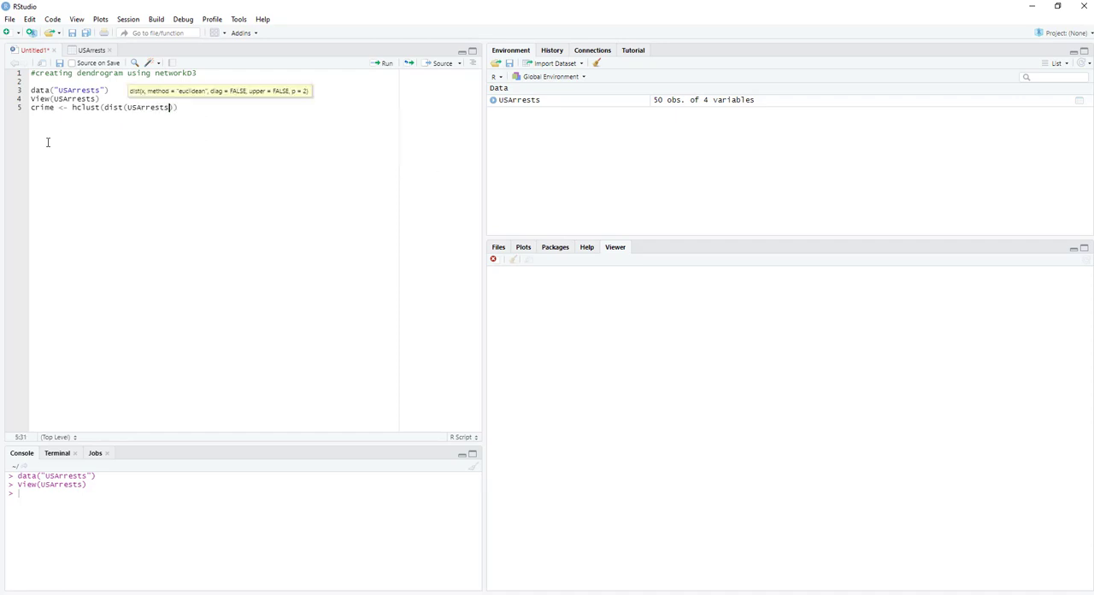
type(", \"av")
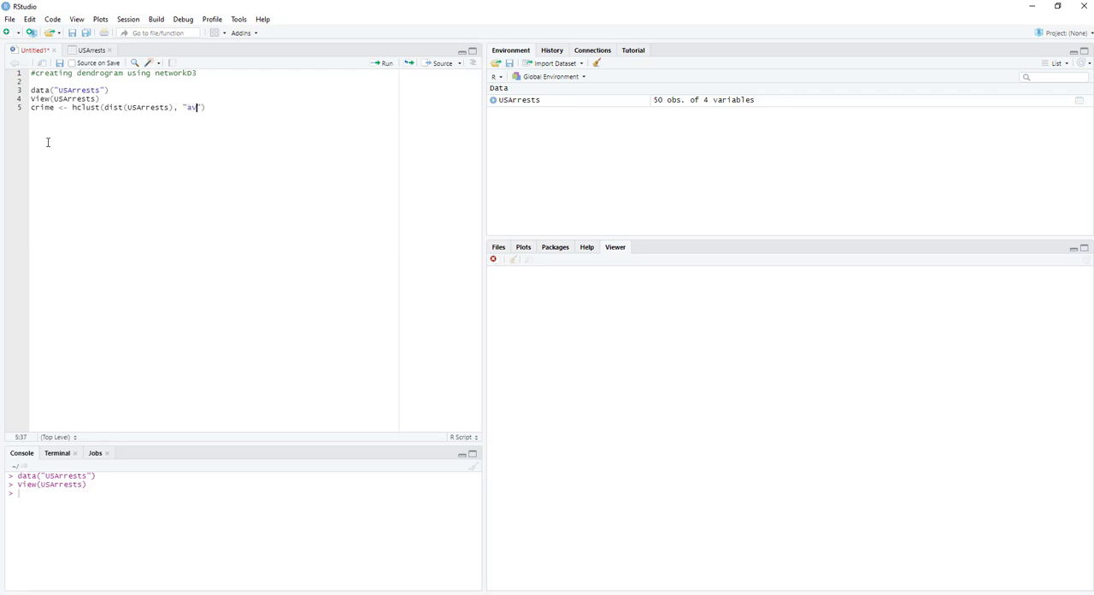
type("e")
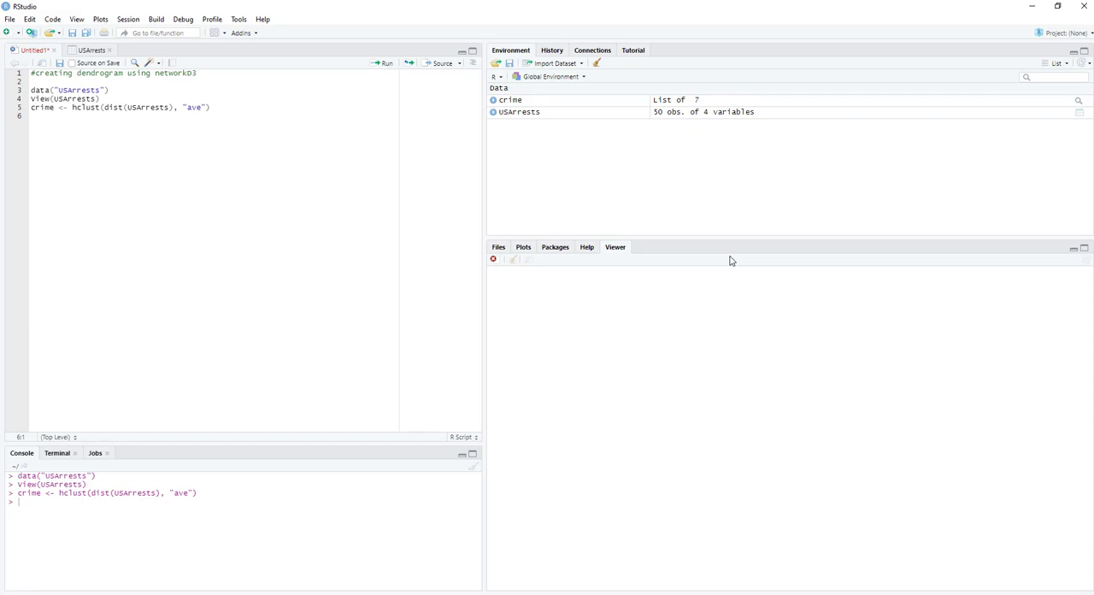
left_click(494, 112)
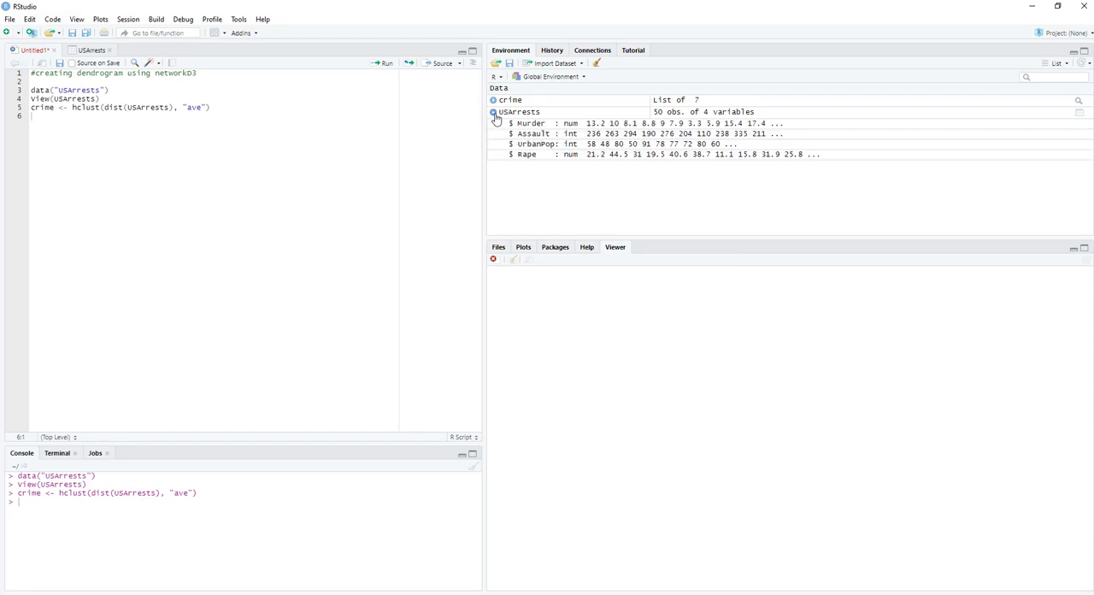
left_click(494, 112)
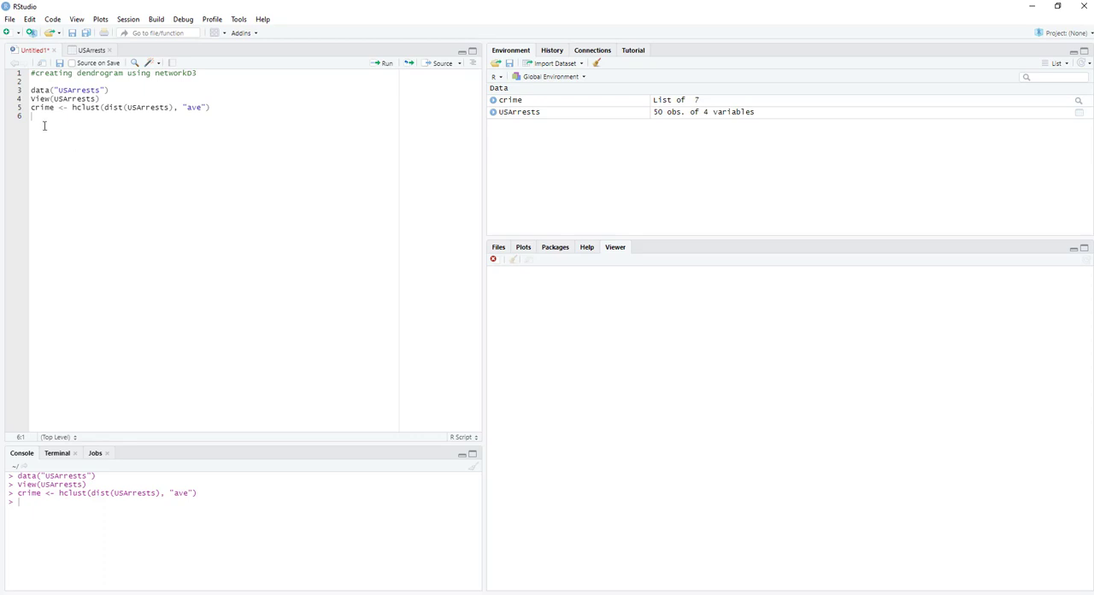
mouse_move(41, 123)
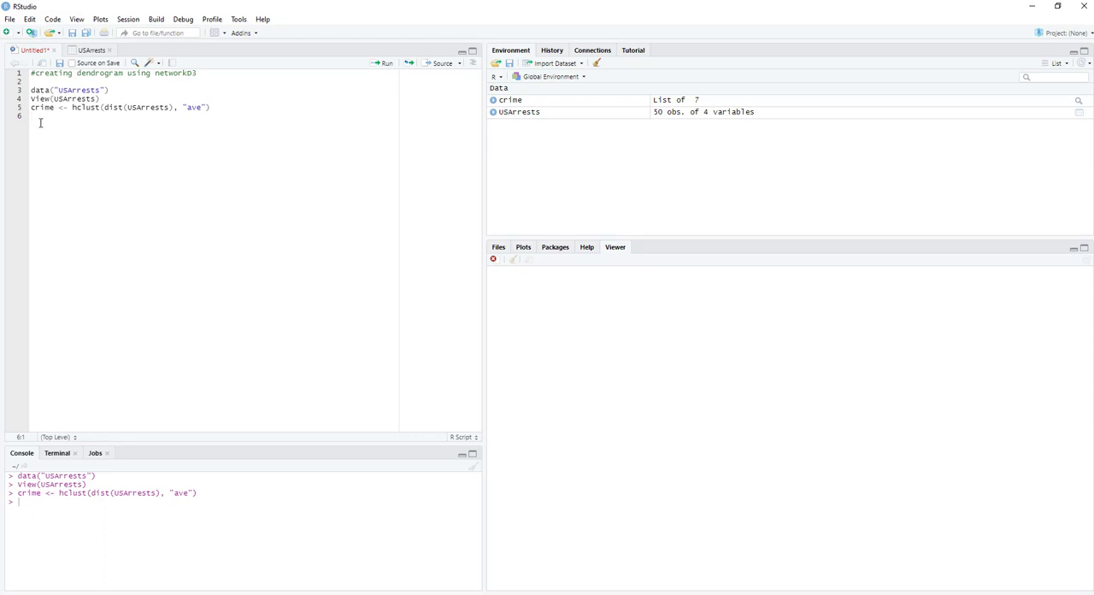
- Write and run dendroNetwork(crime, height = 800) to render the interactive state dendrogram
type("d")
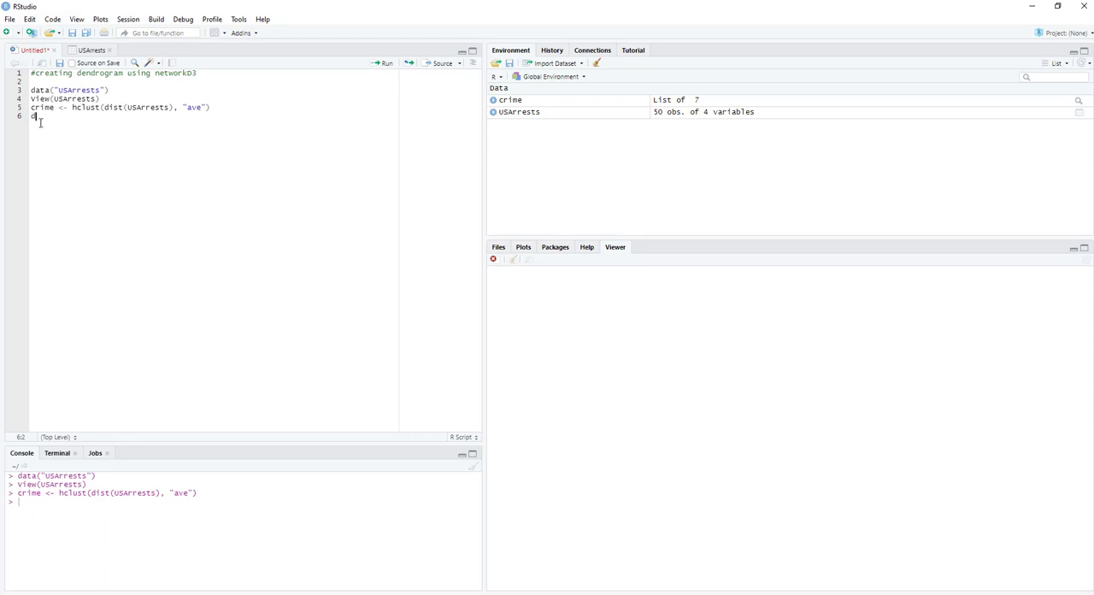
type("dendroNetwork(")
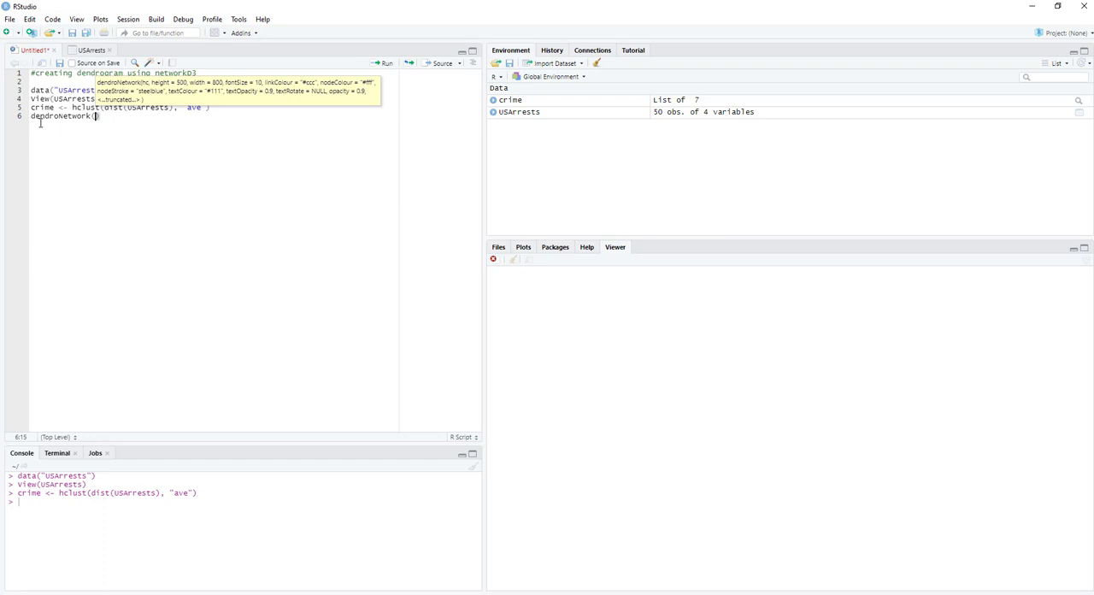
type("cri")
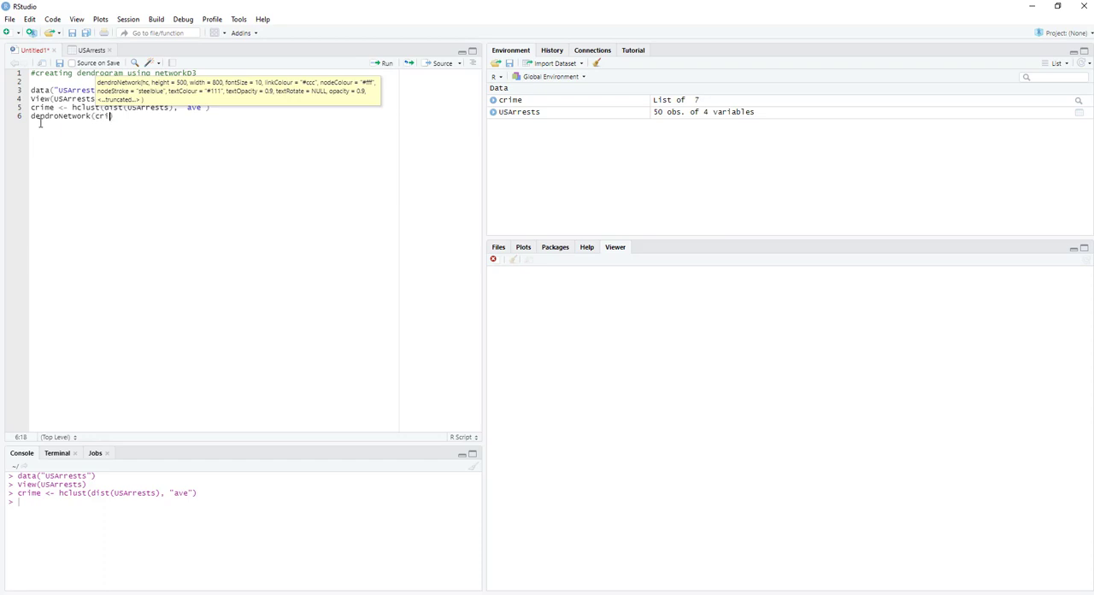
type("me")
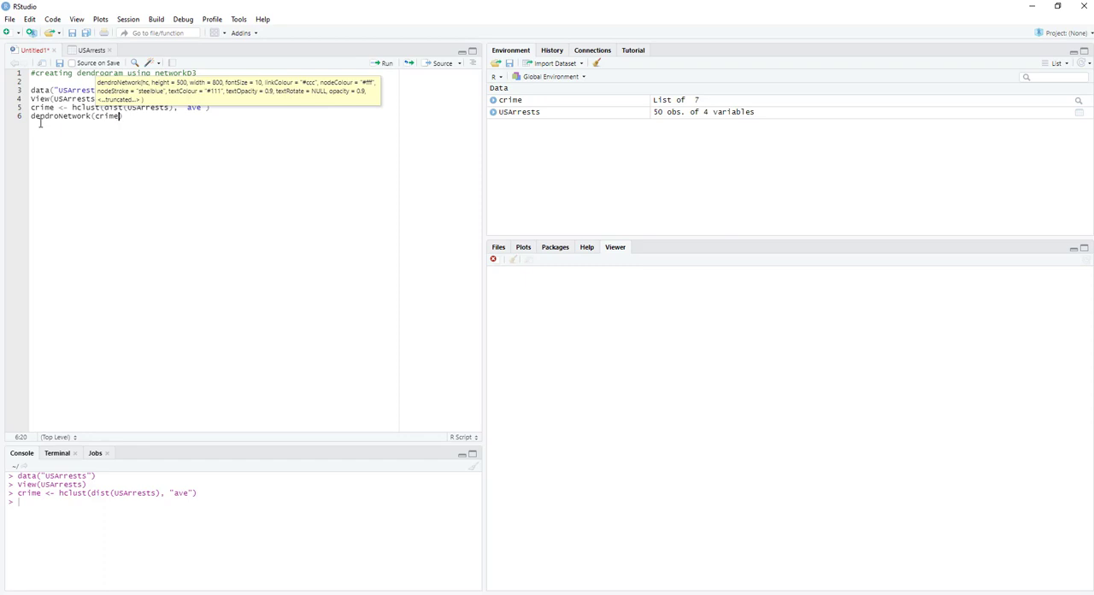
type(", h")
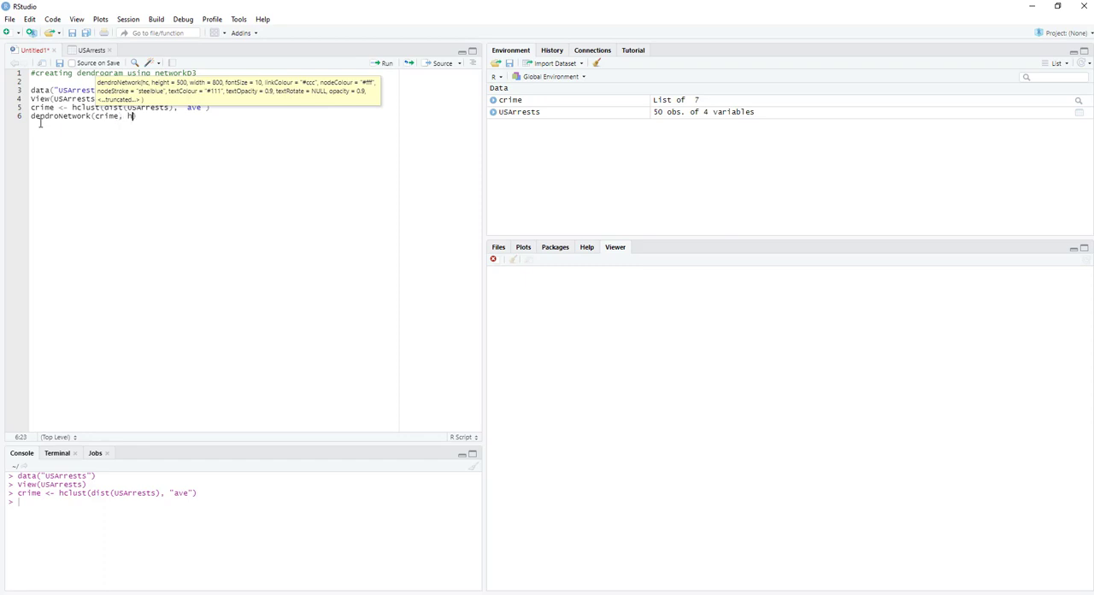
type("eight =")
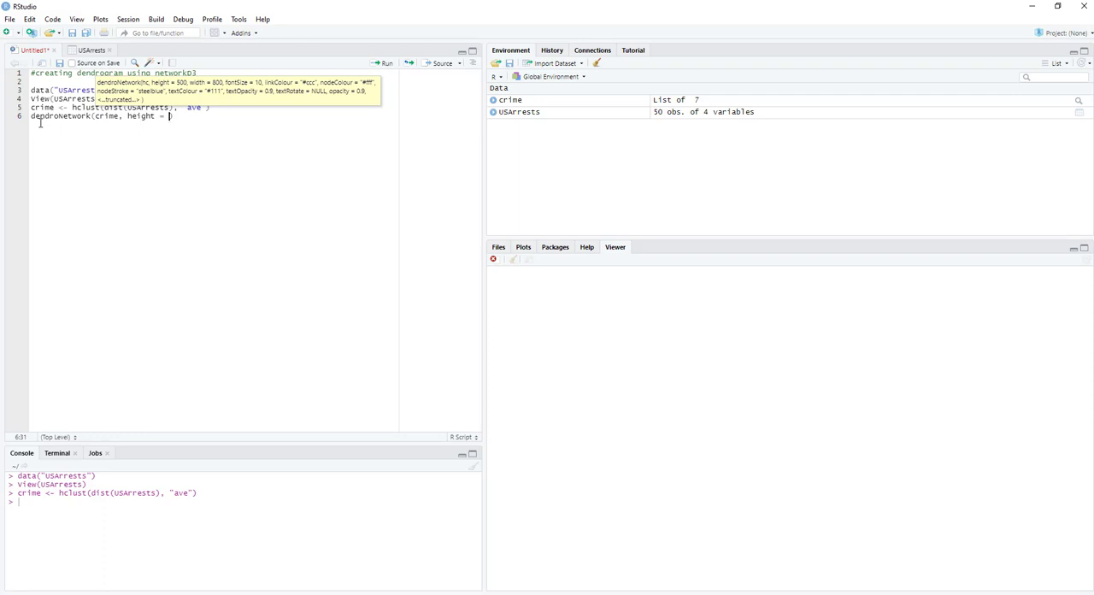
type("80")
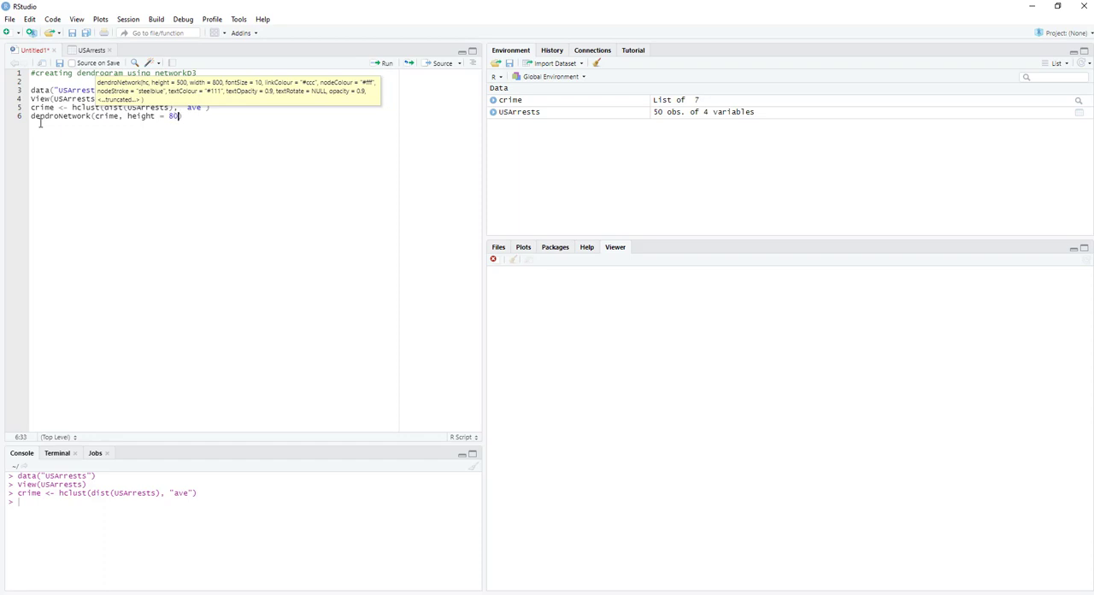
type("0")
key("Return")
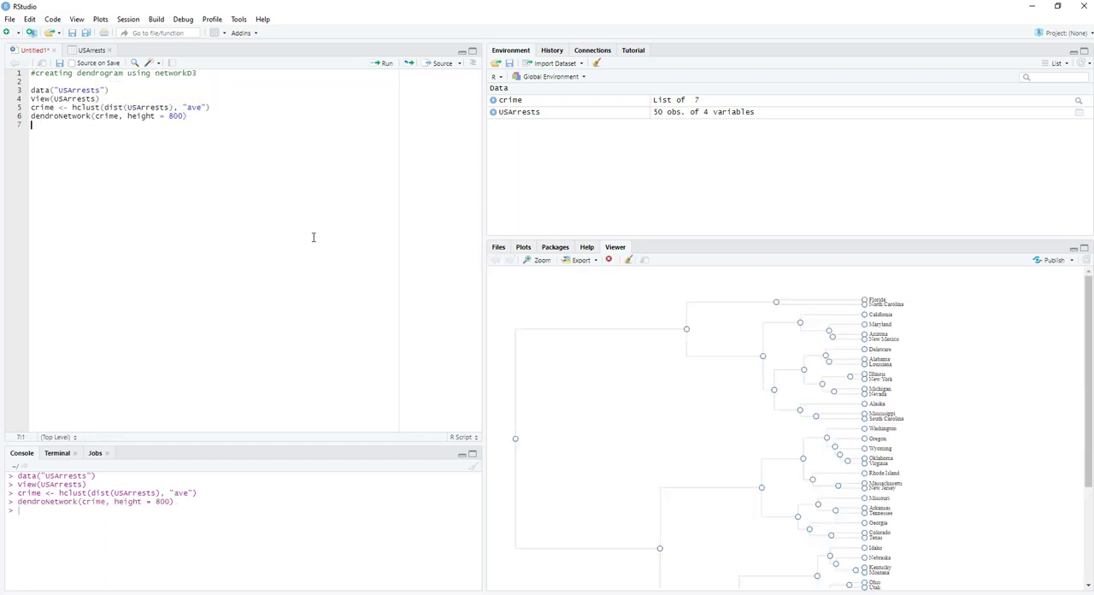
mouse_move(1056, 375)
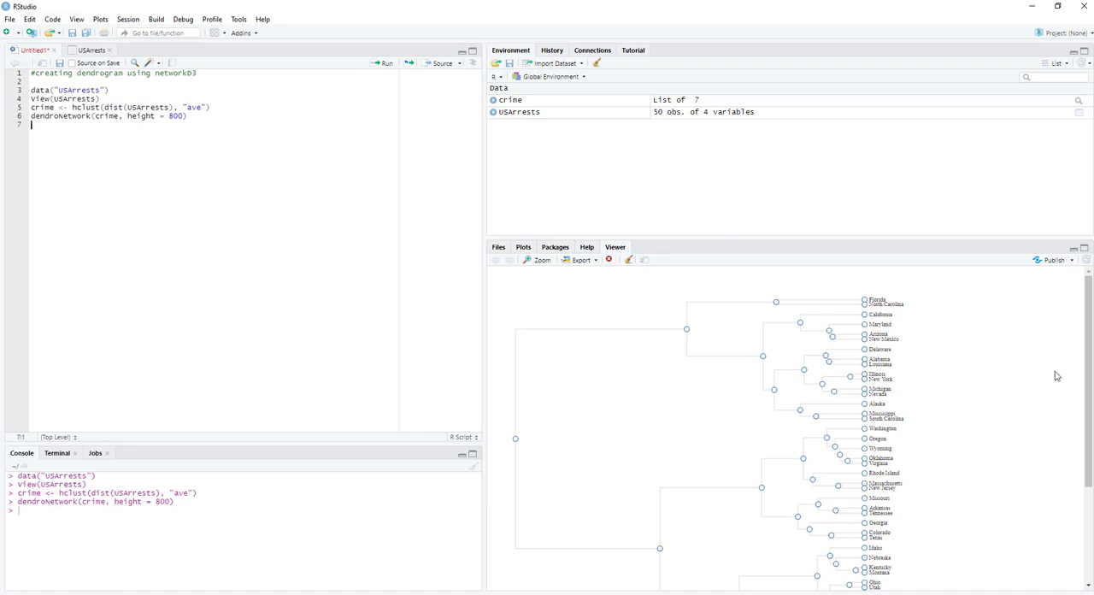
mouse_move(1045, 396)
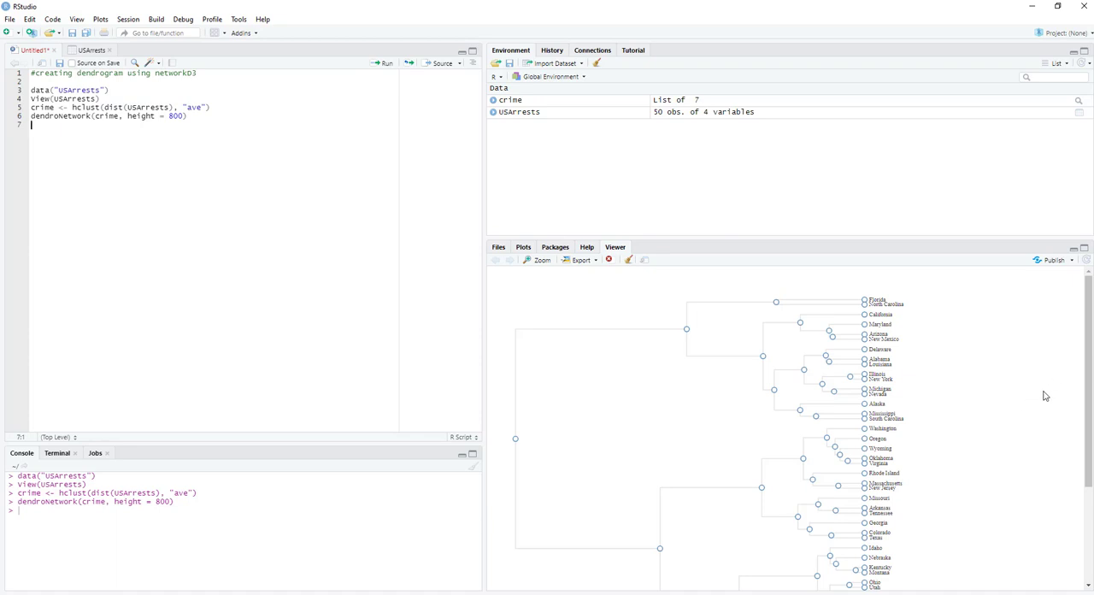
mouse_move(620, 391)
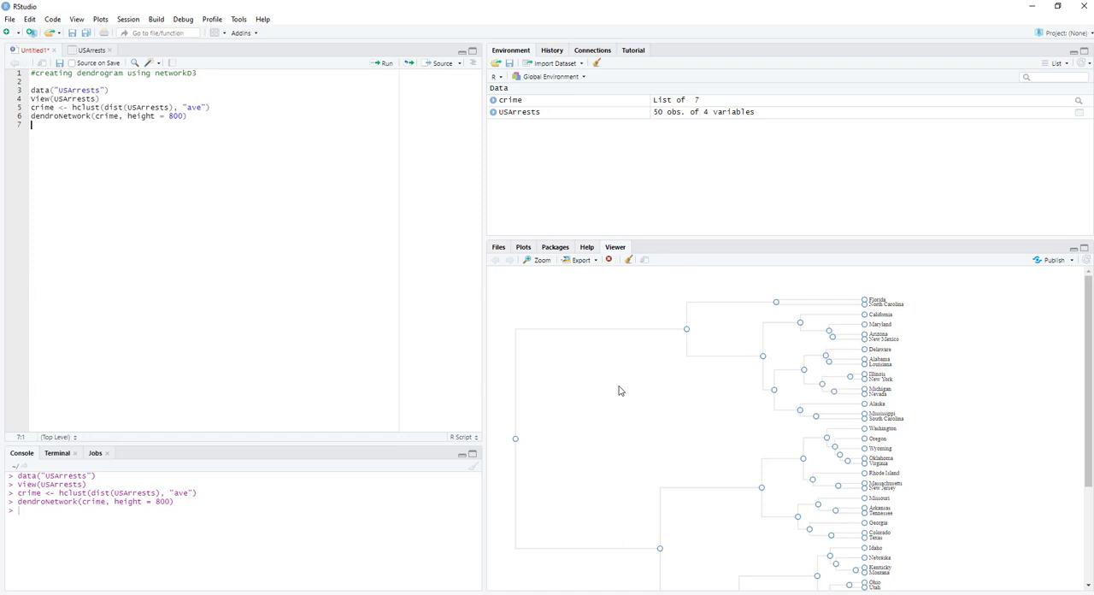
left_click(542, 260)
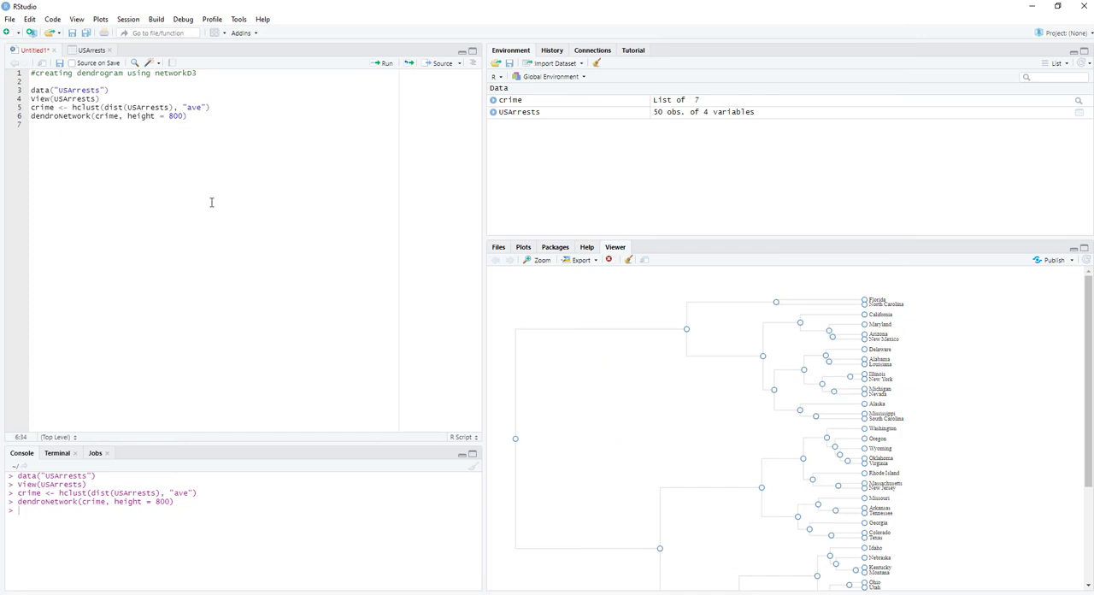
- Add nodeColour = "red" and opacity = 0.8 arguments to the dendroNetwork call
type(",")
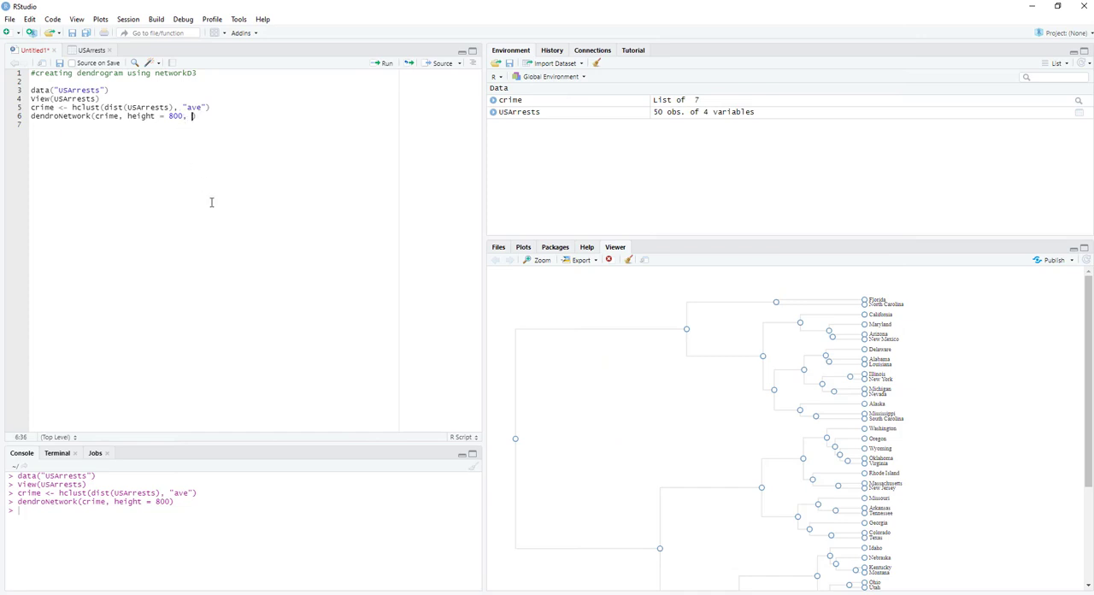
type("nodeColour =")
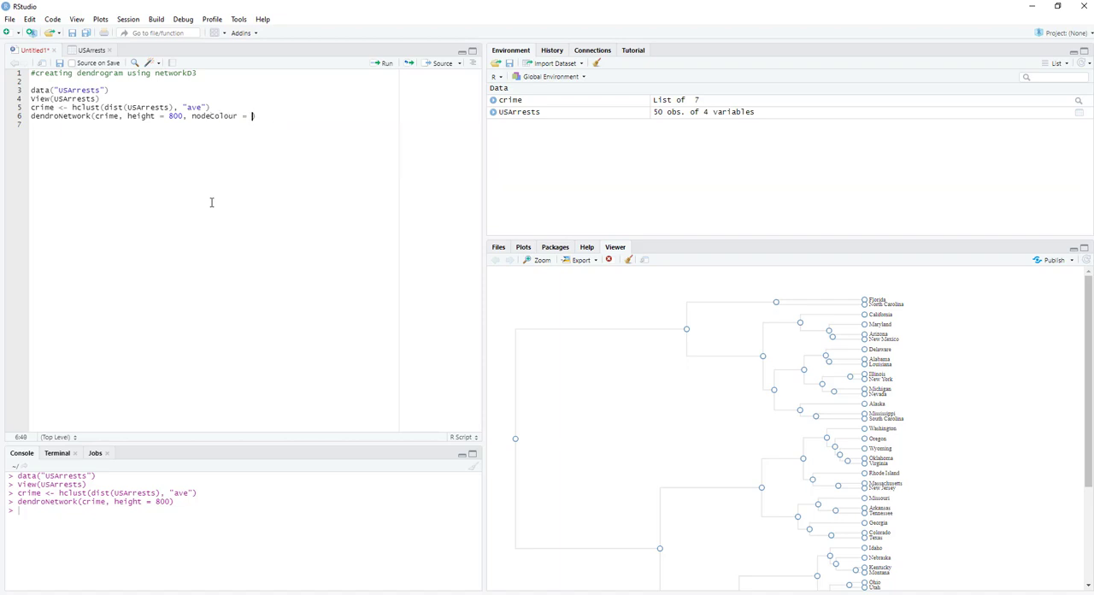
type("\"")
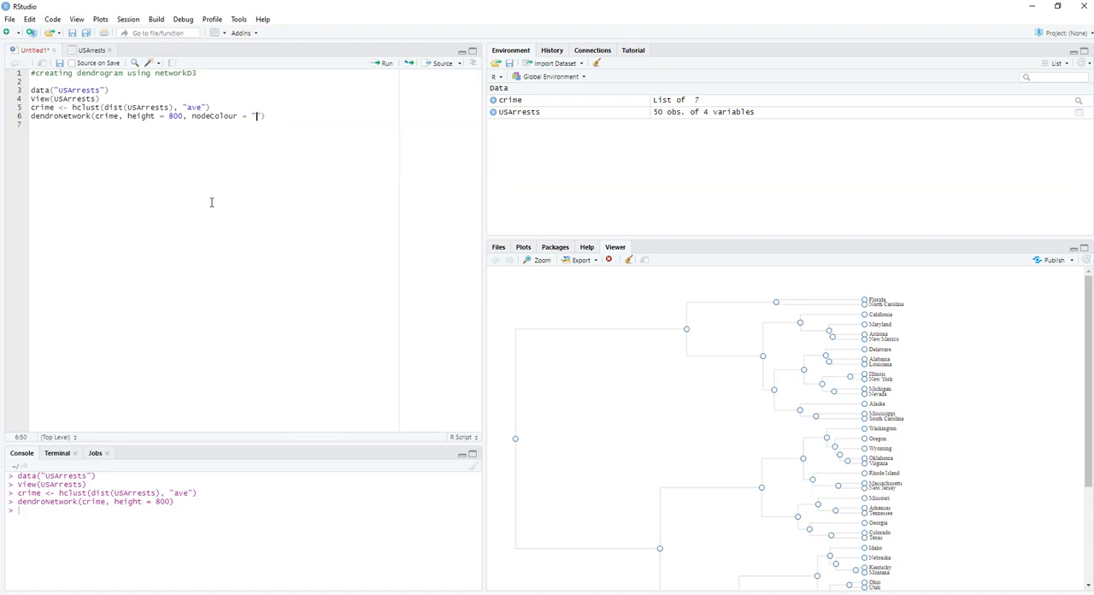
type("red")
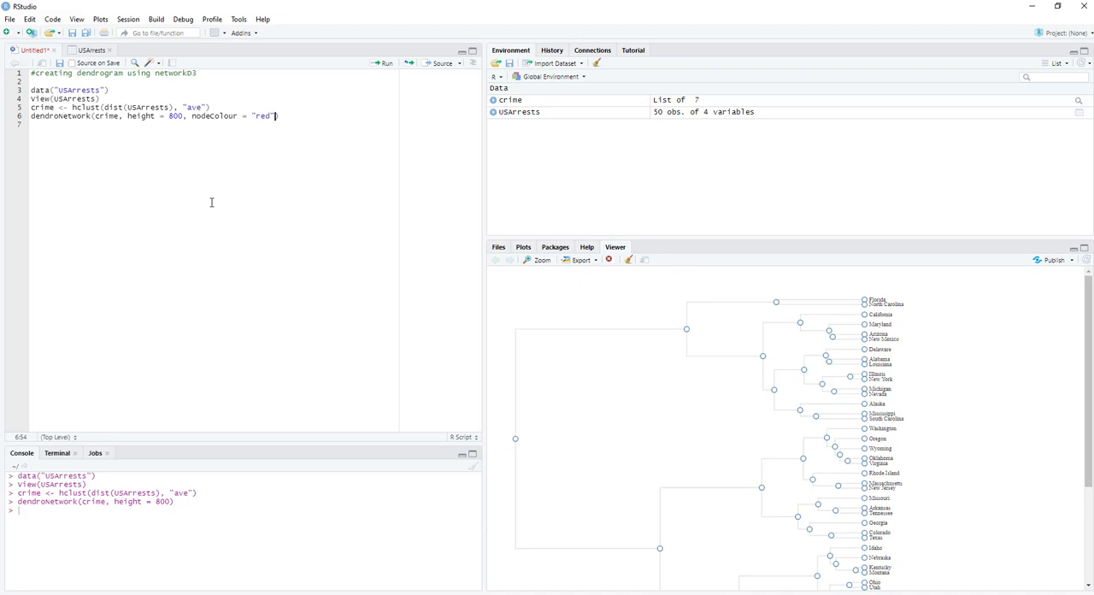
type(", opacity = 0")
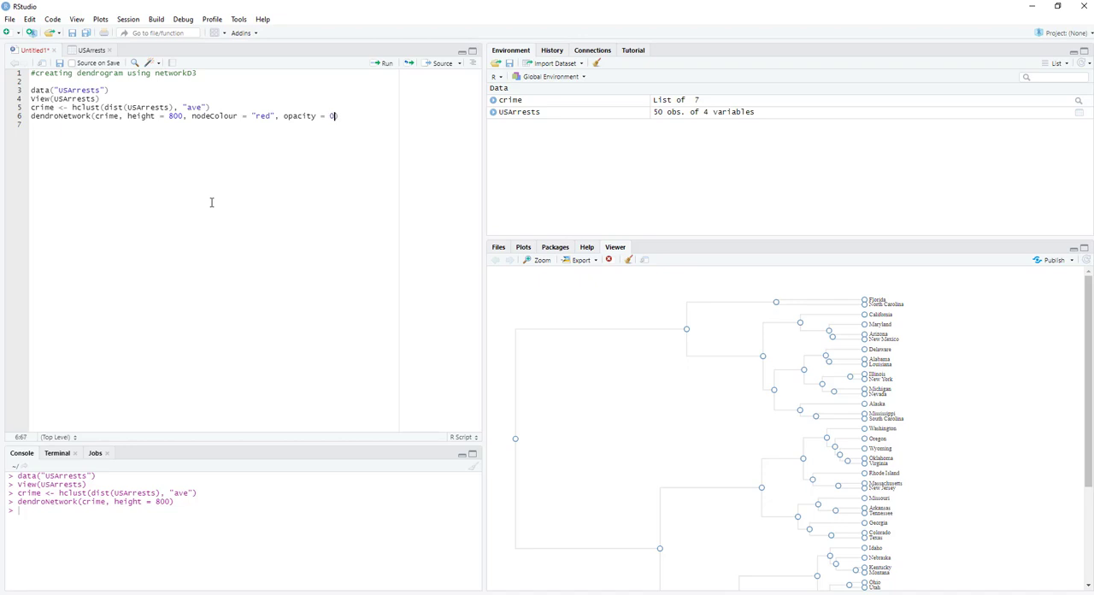
type(".8)")
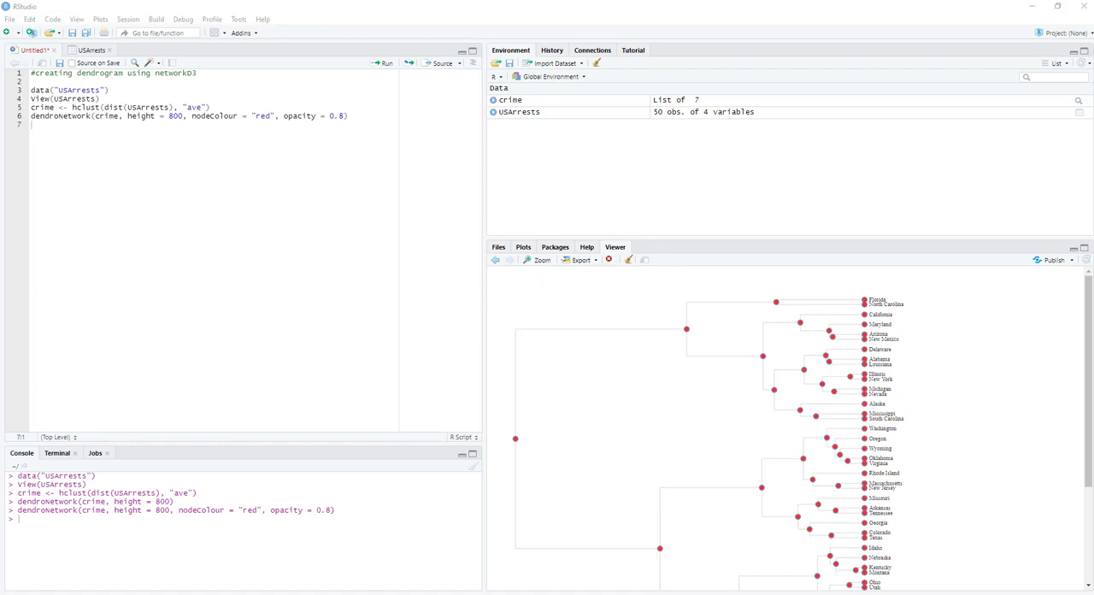
- Zoom the red-node dendrogram from the Viewer pane into a larger window
left_click(541, 260)
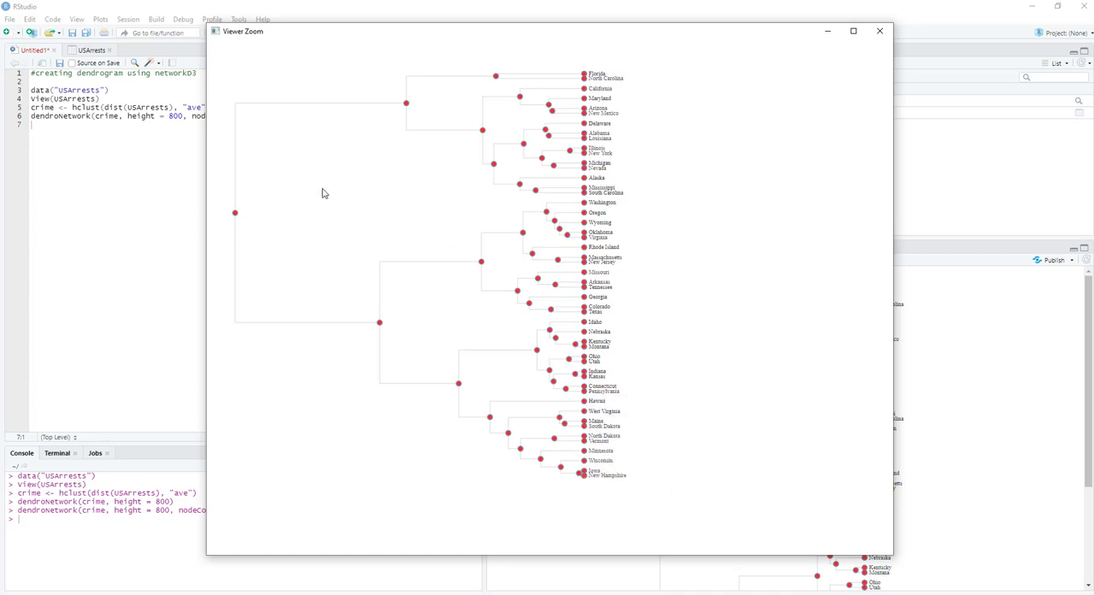
mouse_move(598, 246)
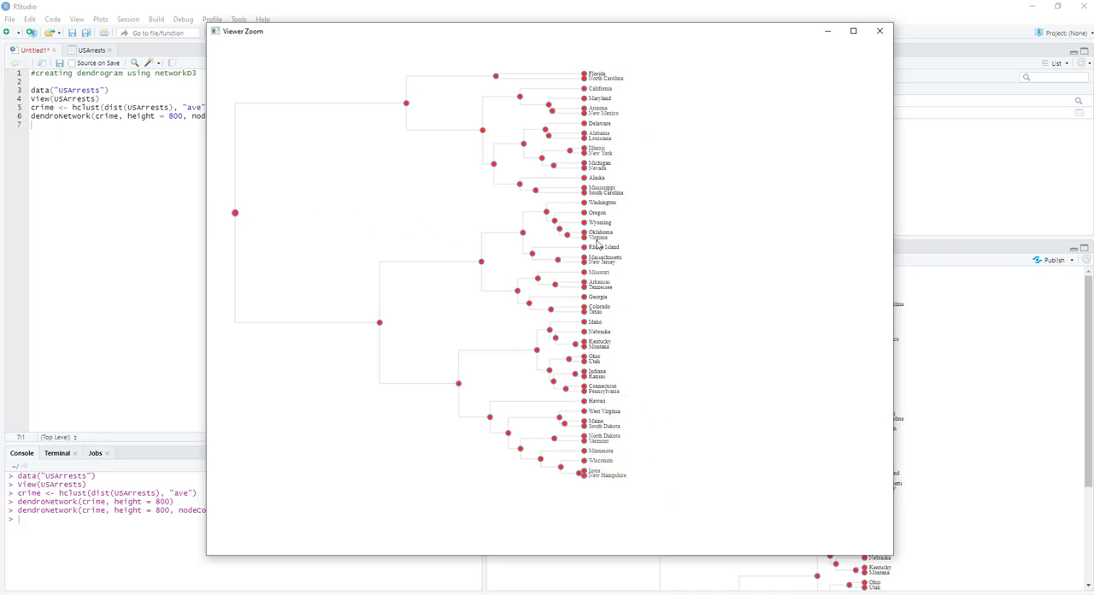